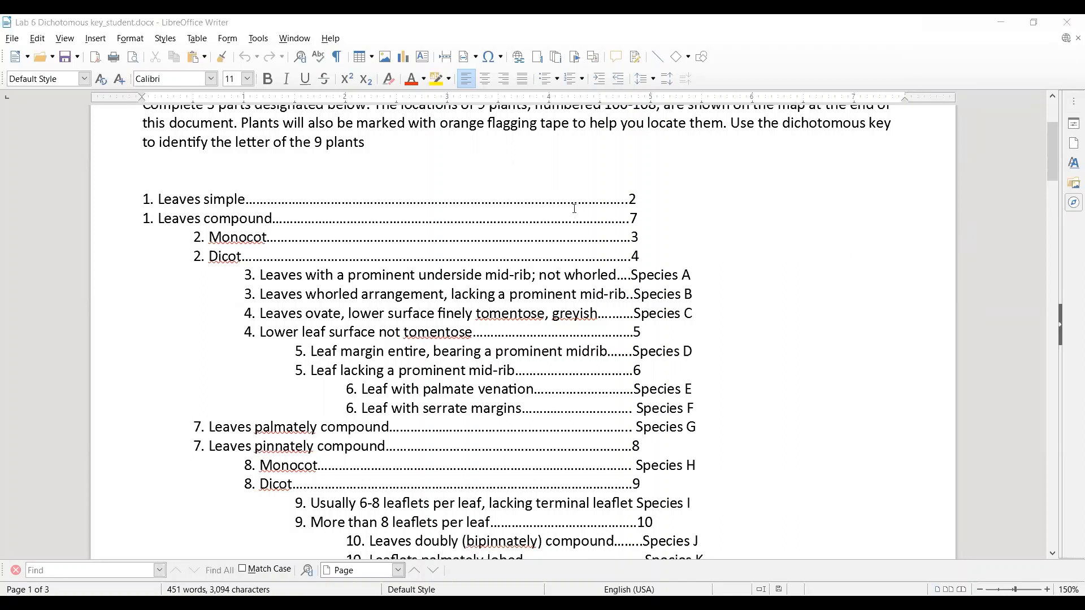
pyautogui.moveTo(316, 213)
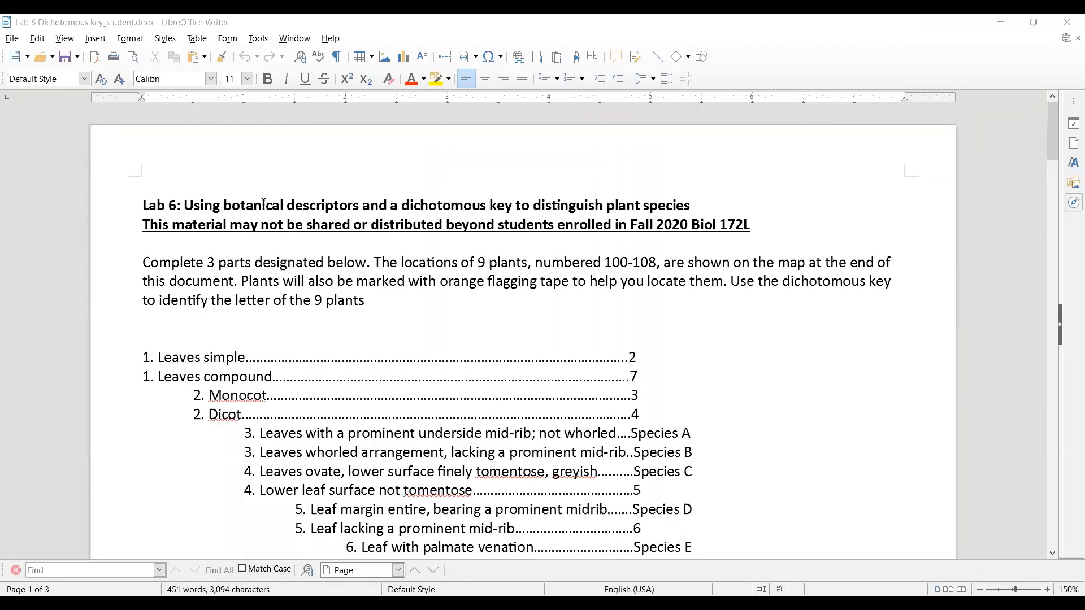
# Highlight 'Lab 6' in the title, then words in the first couplet's 'Leaves simple' lead.
pyautogui.doubleClick(160, 205)
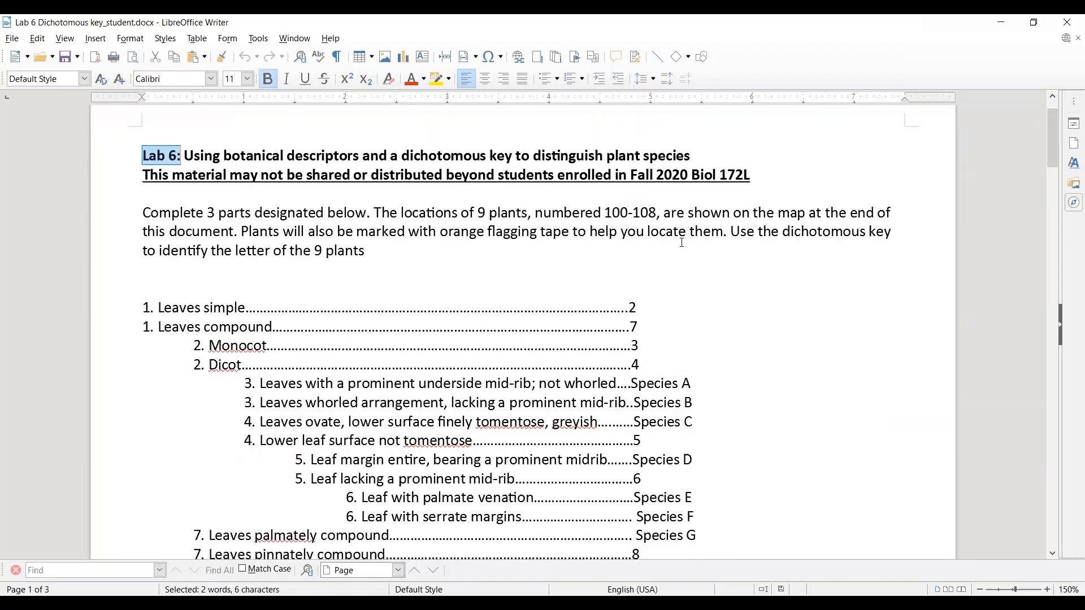
pyautogui.scroll(-3)
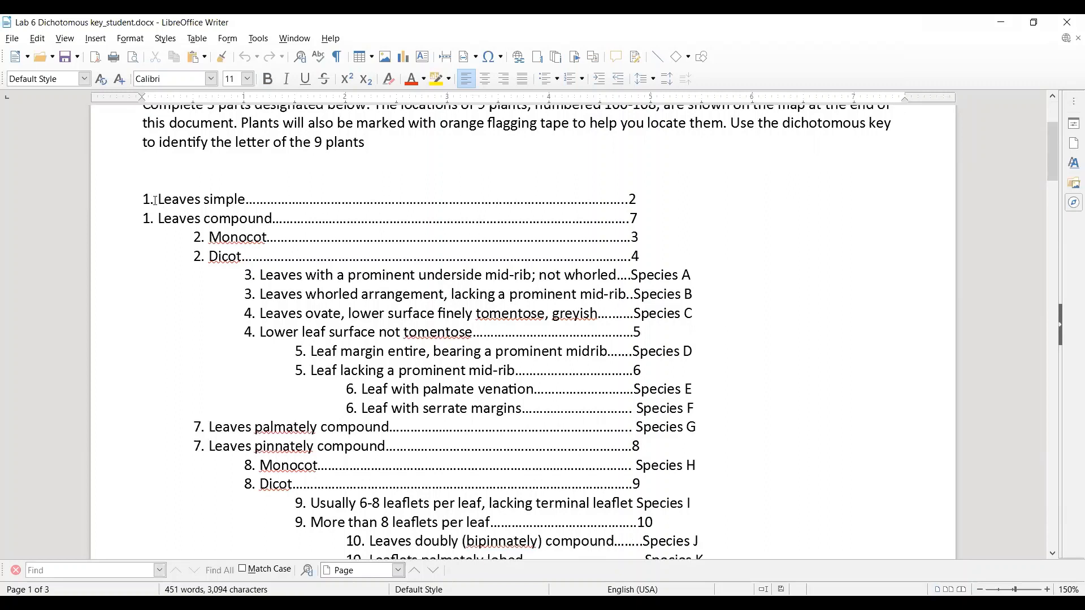
pyautogui.doubleClick(146, 200)
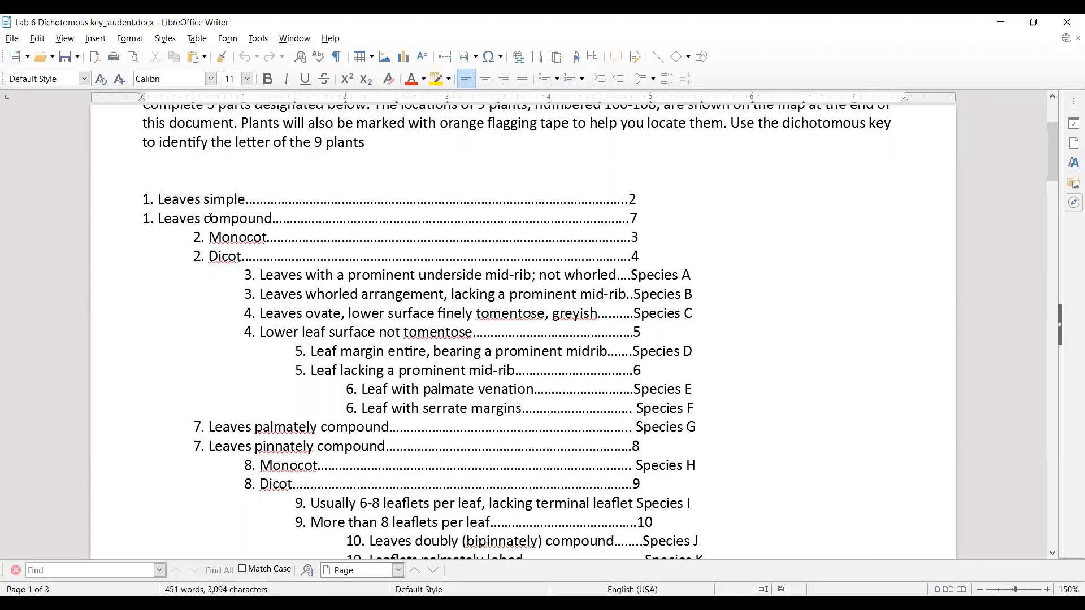
pyautogui.doubleClick(237, 219)
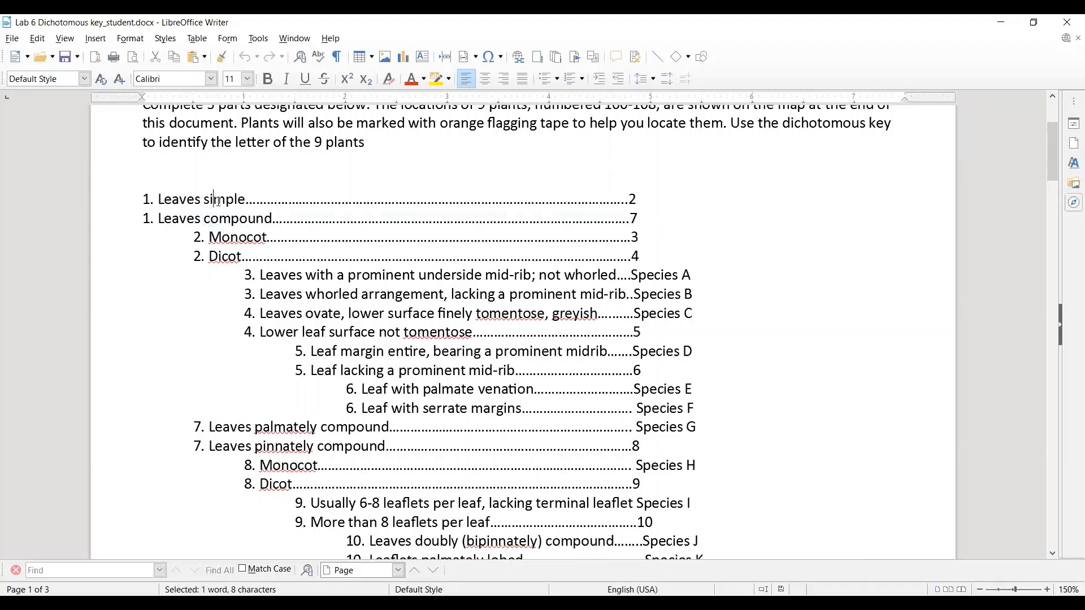
# Point out 'simple', its lead number 2, and 'compound', then scroll to the Part 1 table.
pyautogui.click(626, 199)
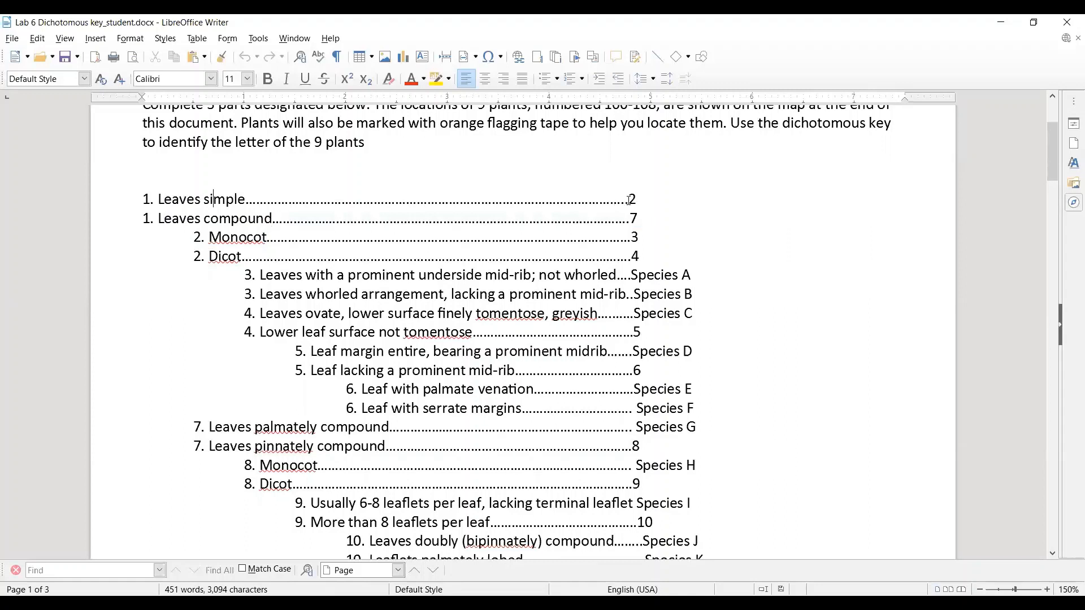
pyautogui.doubleClick(631, 200)
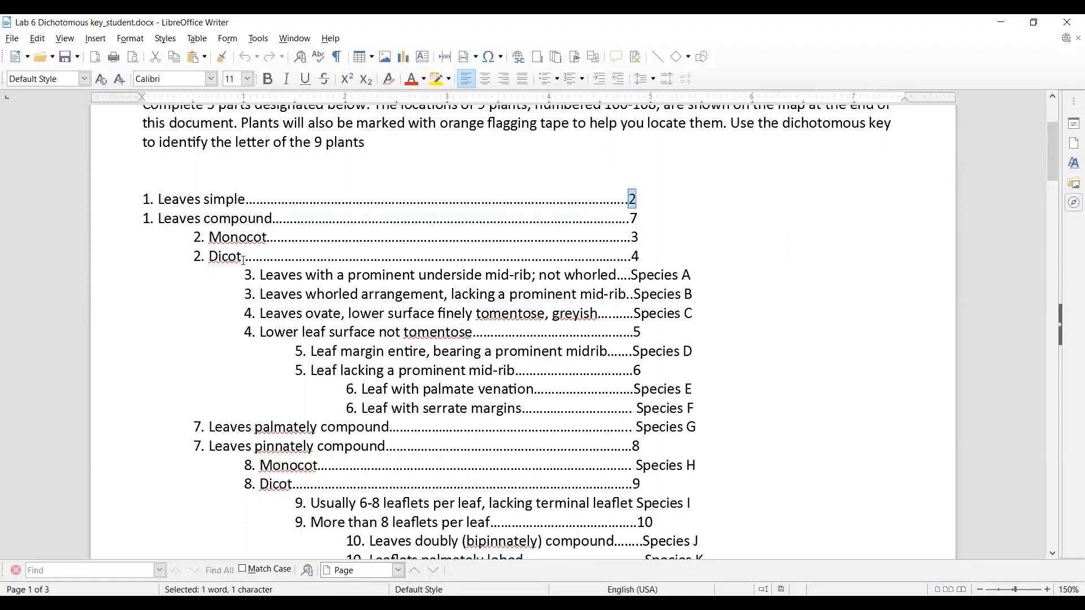
pyautogui.doubleClick(233, 218)
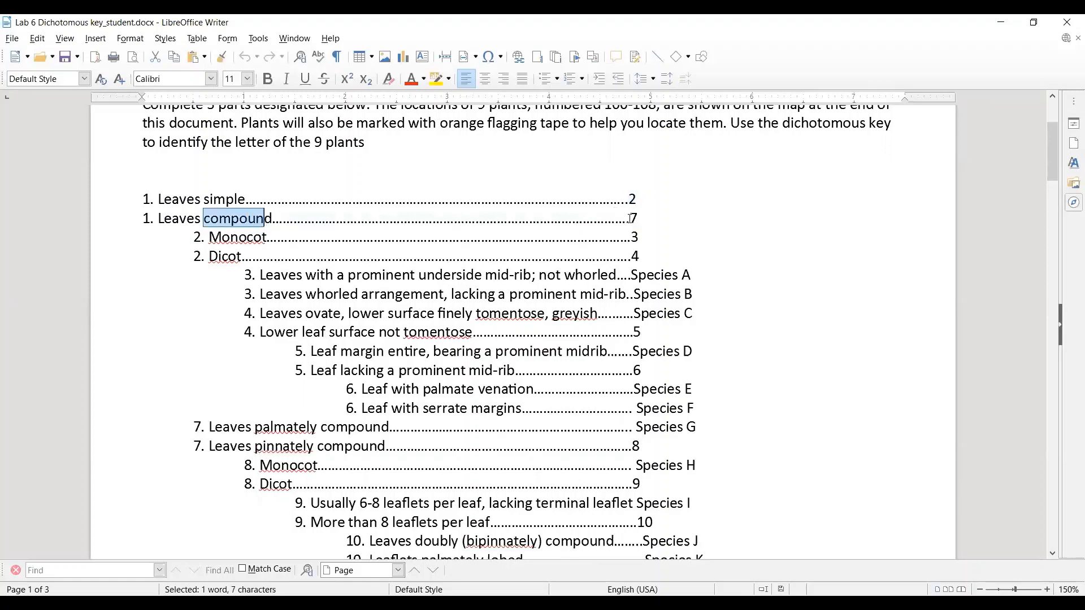
pyautogui.scroll(-3)
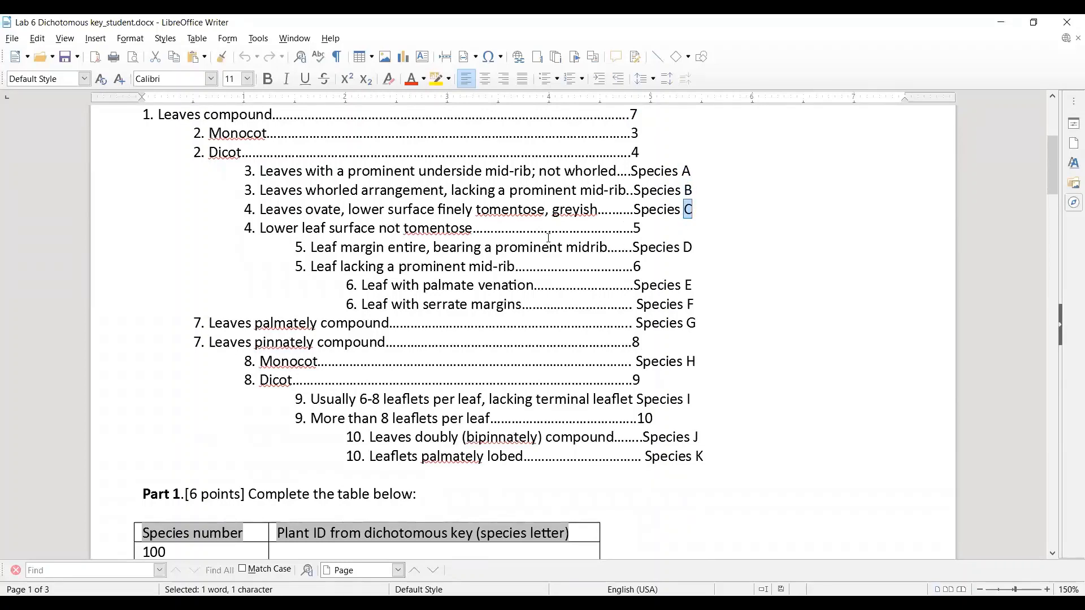
pyautogui.scroll(-3)
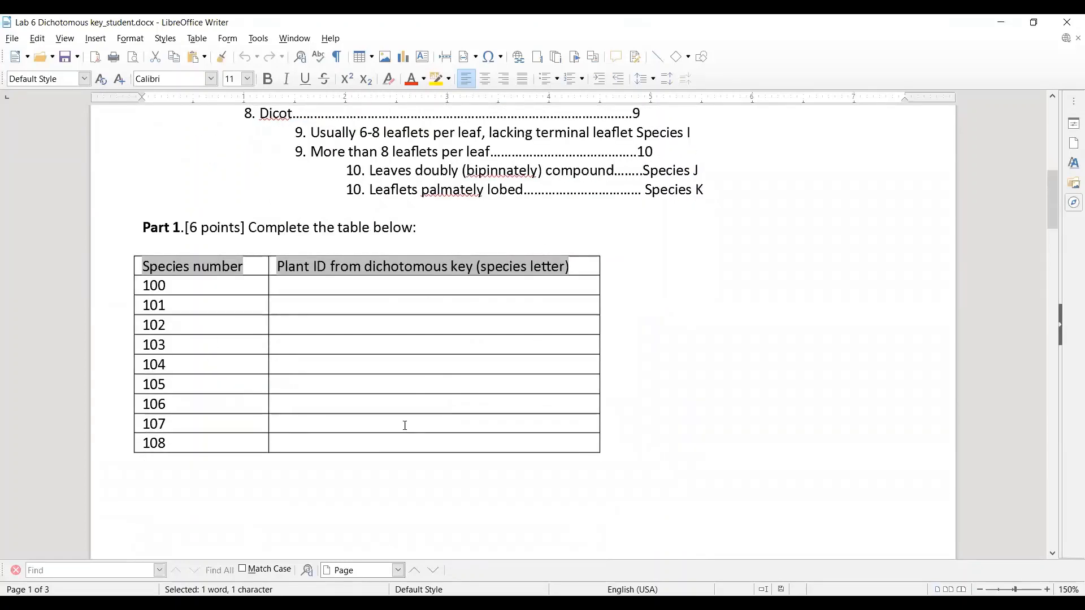